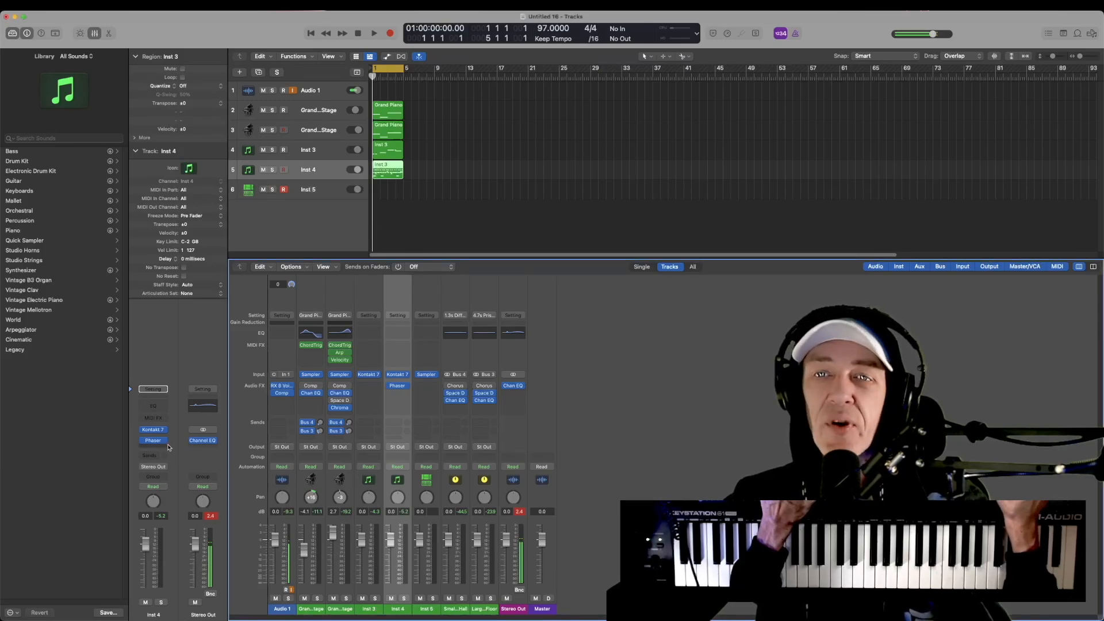
Step: Show the Phaser plugin window from the Inst 4 channel strip insert slot
left_click(153, 440)
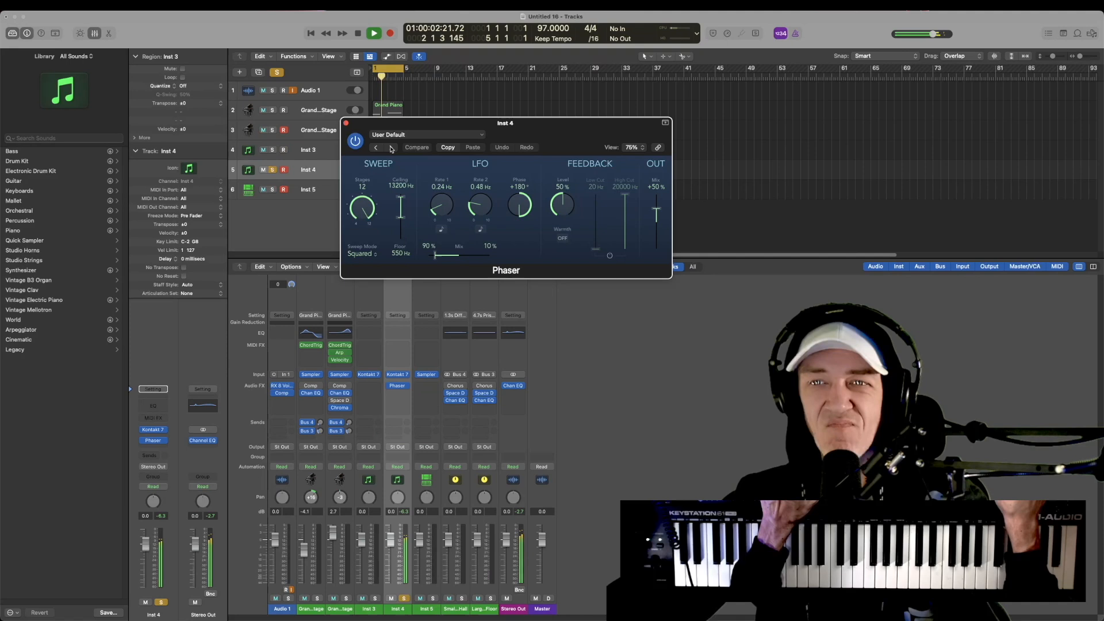
Step: Step to the next Phaser preset on the Grand Piano On Stage strip, landing on Light High Phase
left_click(391, 148)
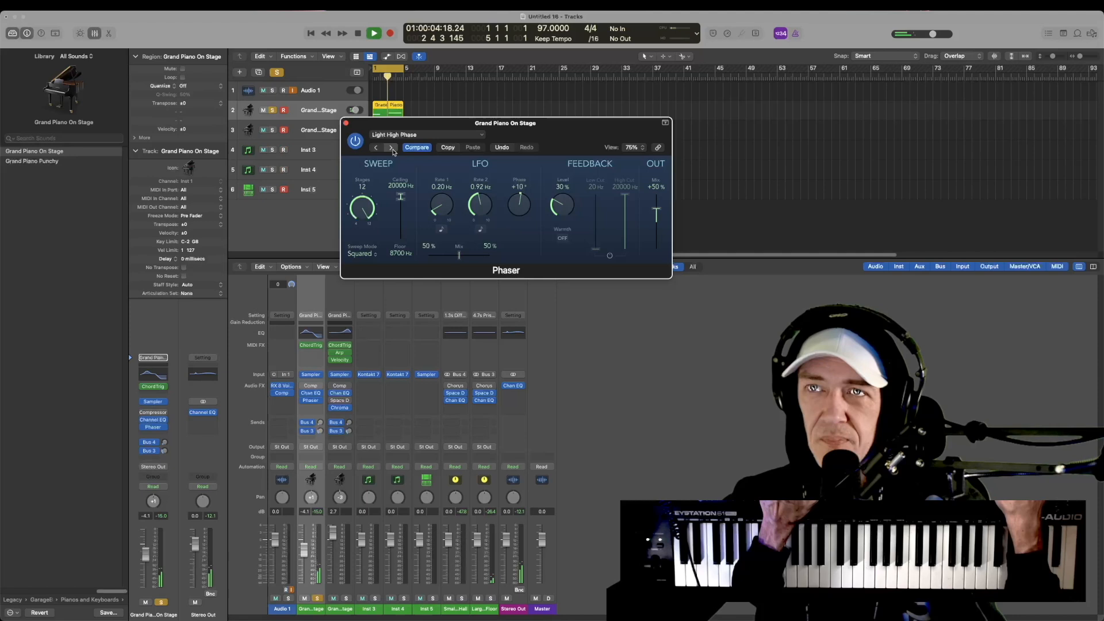
Step: Close the Phaser window and bring up the Audio FX plugin menu on the Grand Piano On Stage strip
left_click(391, 148)
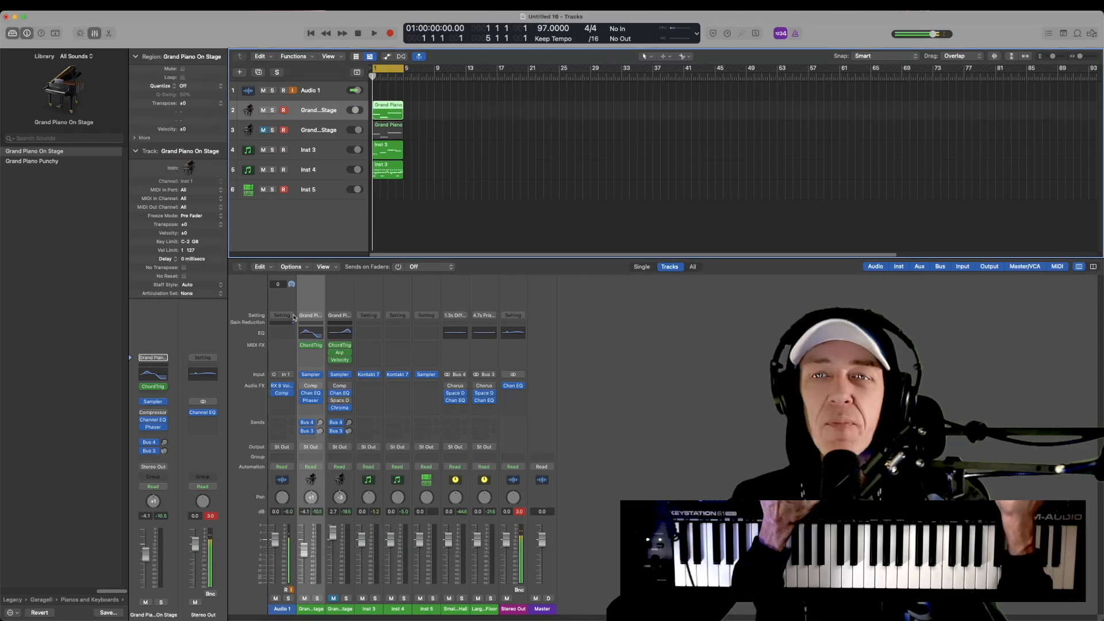
left_click(152, 421)
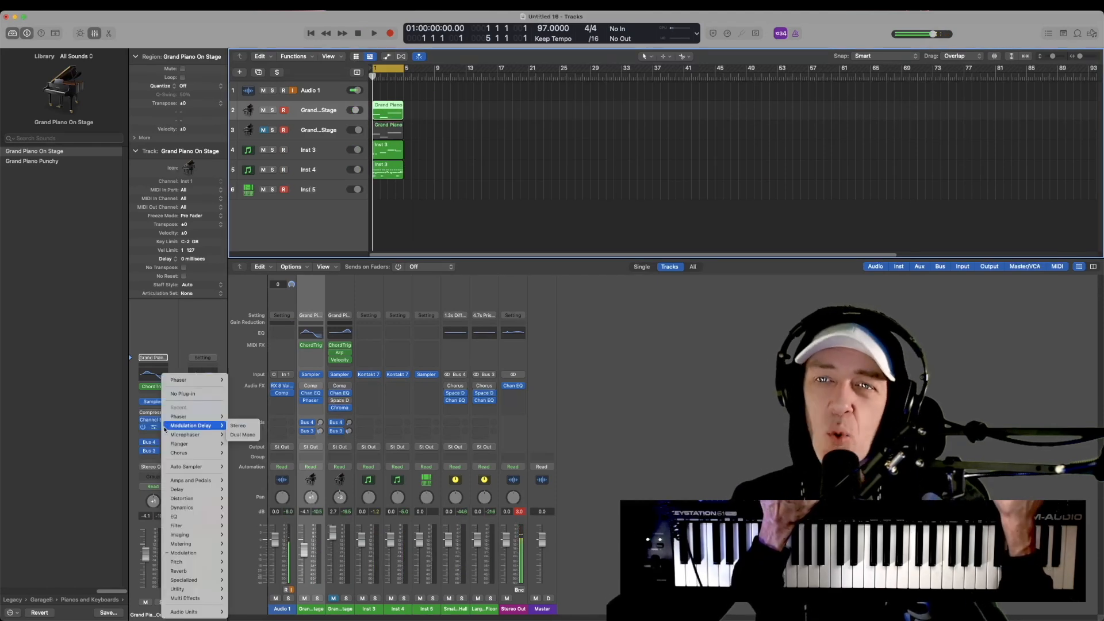